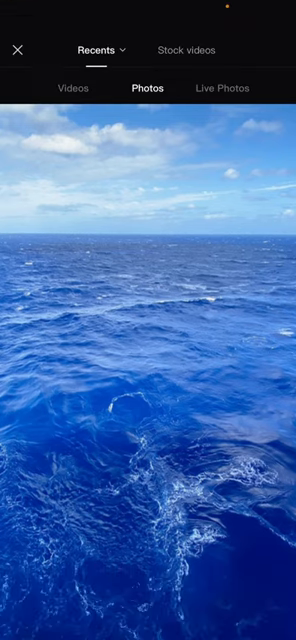
# Select the color-bars clip under Animation in the Stock videos library.
pyautogui.click(186, 50)
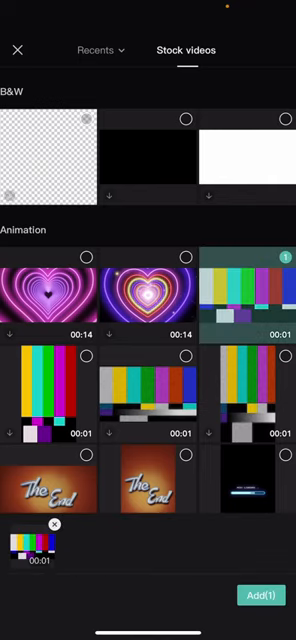
pyautogui.click(262, 596)
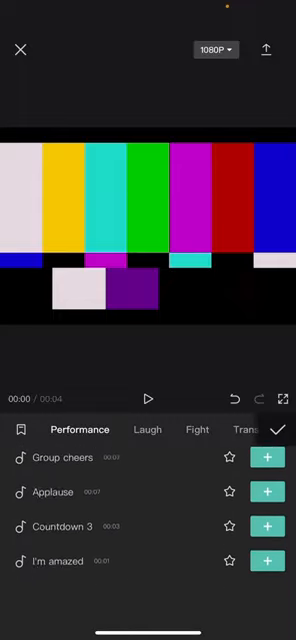
# Scroll the Performance sound effects list down toward the Bleeping effect.
pyautogui.scroll(-3)
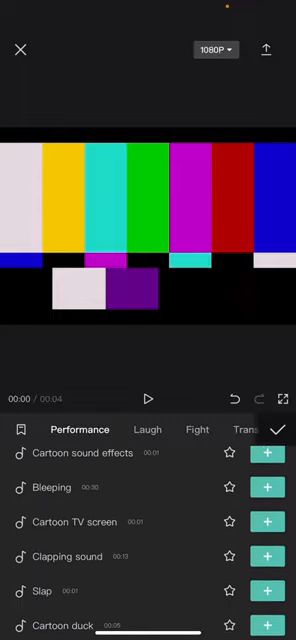